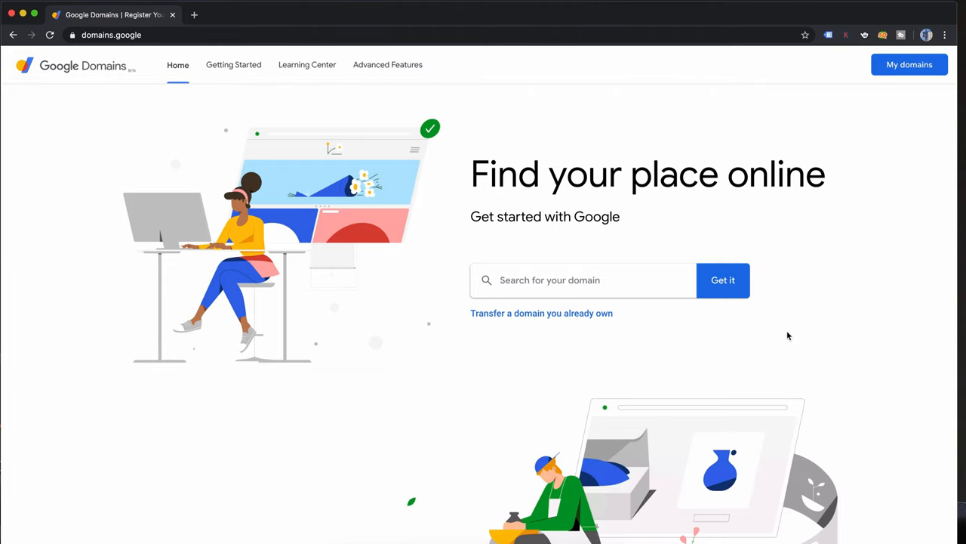
{"action": "mouse_move", "coordinate": [909, 66]}
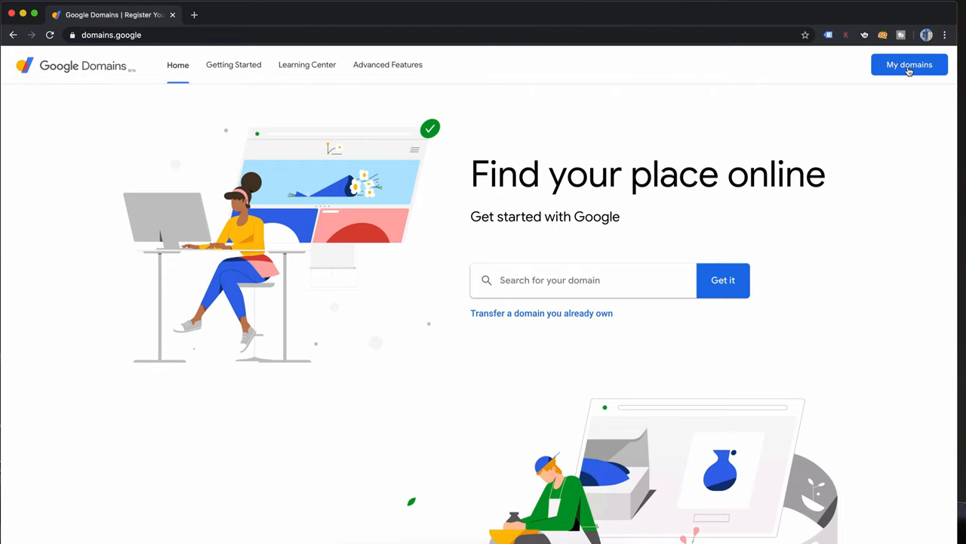
Step: From My domains, begin a transfer and select flooreeda.com as the domain to bring in
{"action": "left_click", "coordinate": [909, 64]}
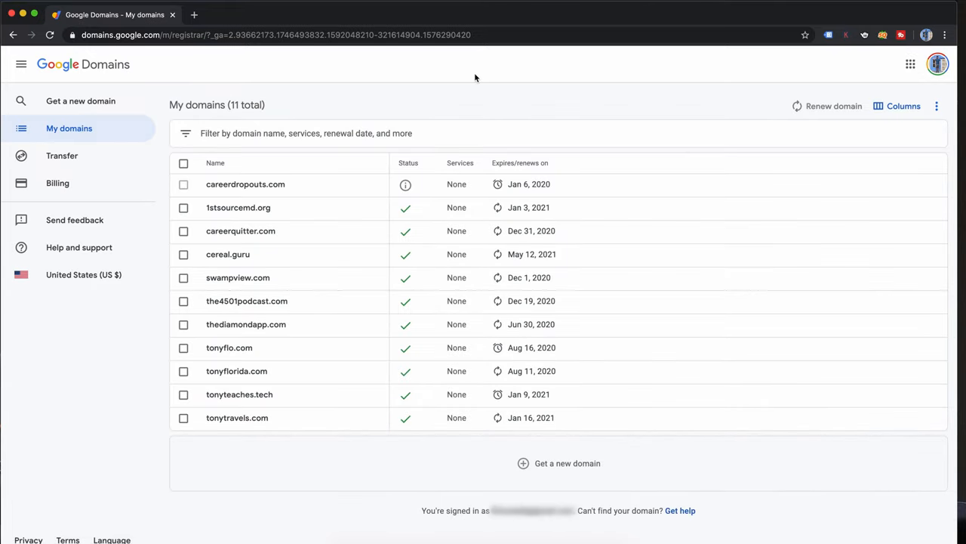
{"action": "left_click", "coordinate": [62, 155]}
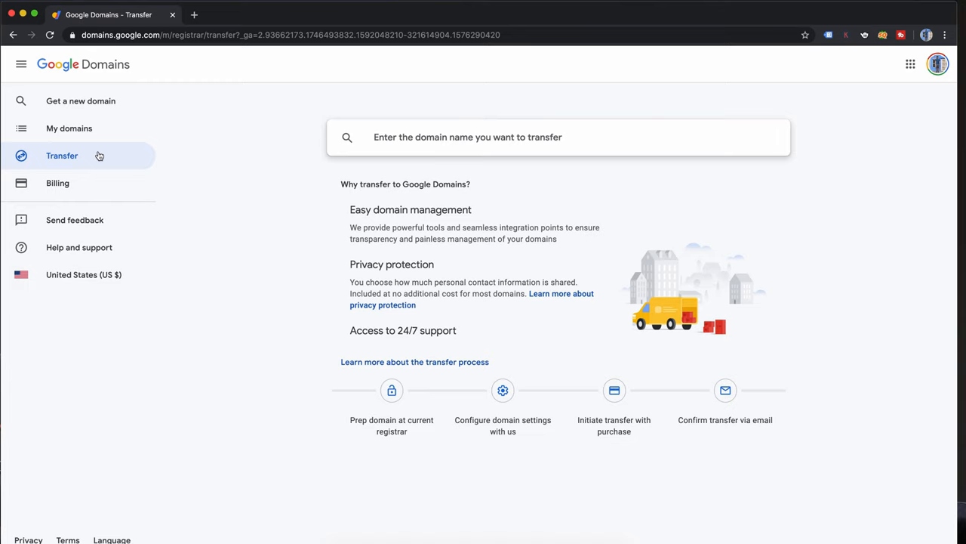
{"action": "type", "text": "floo"}
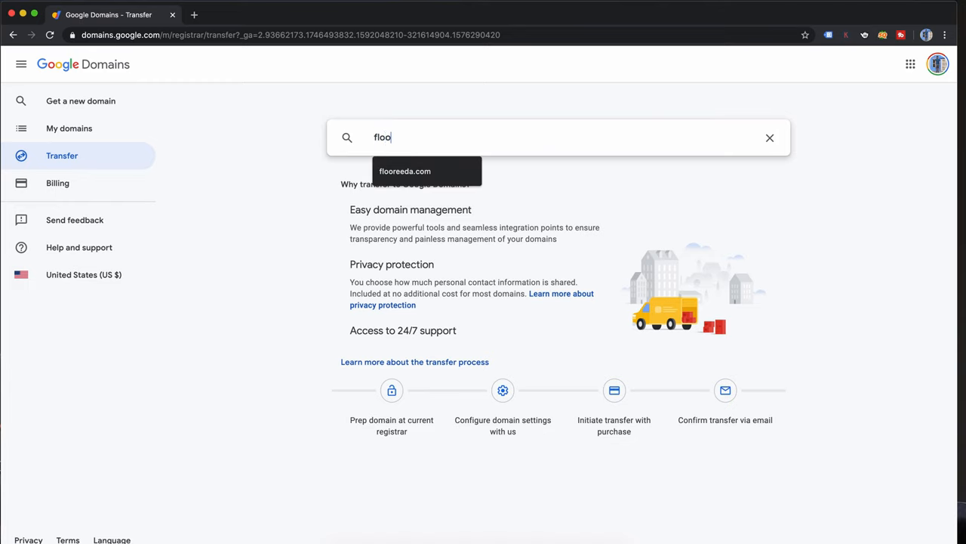
{"action": "left_click", "coordinate": [405, 171]}
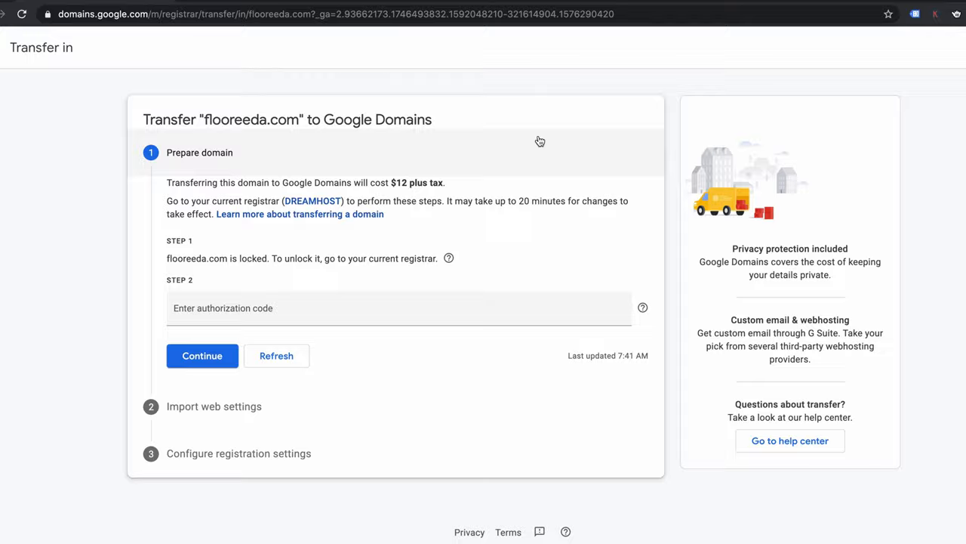
Step: Sign in to DreamHost and reach the Domains > Registrations list showing flooreeda.com
{"action": "left_click", "coordinate": [314, 200]}
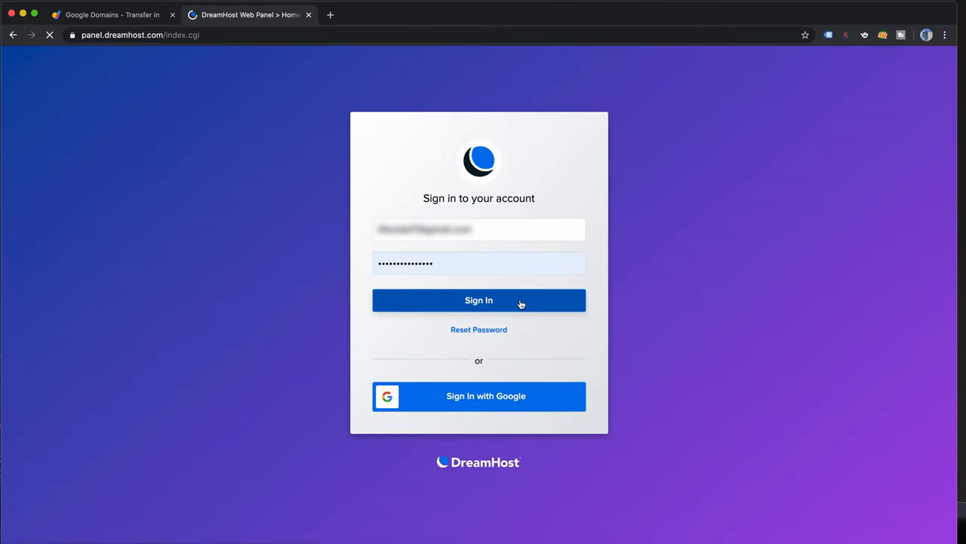
{"action": "left_click", "coordinate": [479, 298]}
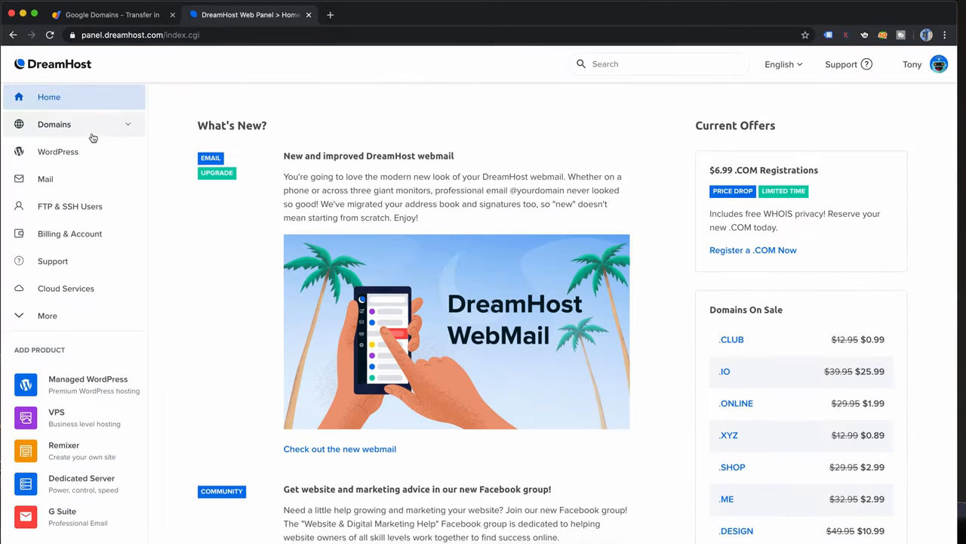
{"action": "left_click", "coordinate": [54, 124]}
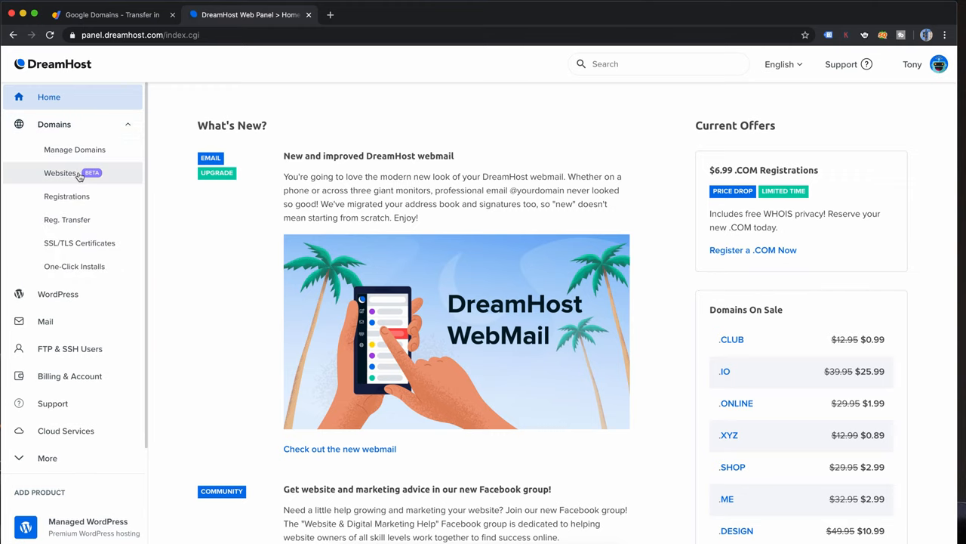
{"action": "left_click", "coordinate": [66, 196]}
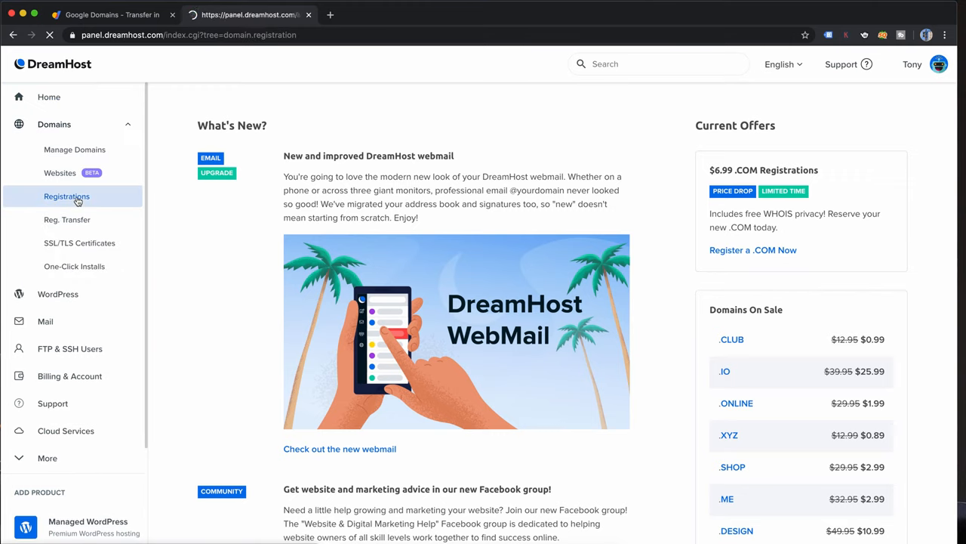
{"action": "left_click", "coordinate": [66, 196]}
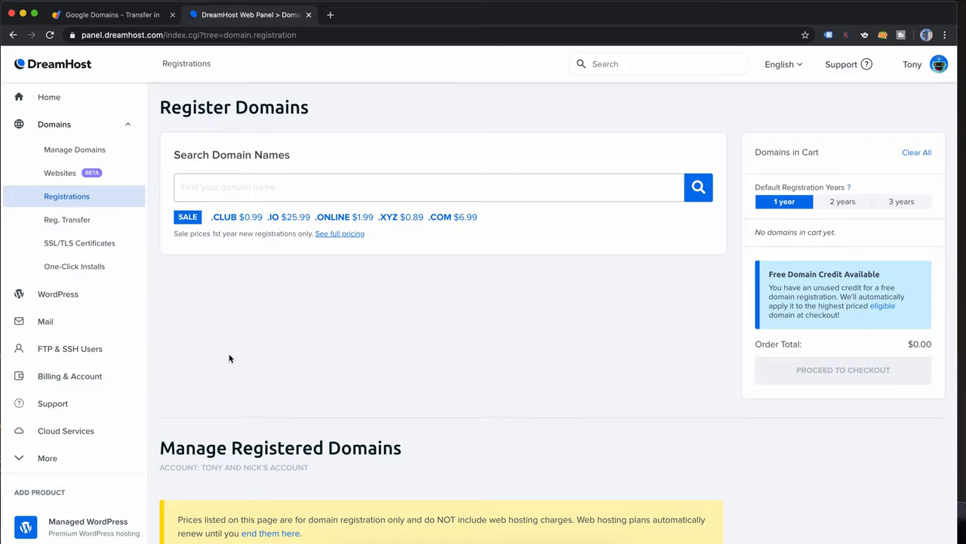
{"action": "scroll", "scroll_direction": "down", "scroll_amount": 3}
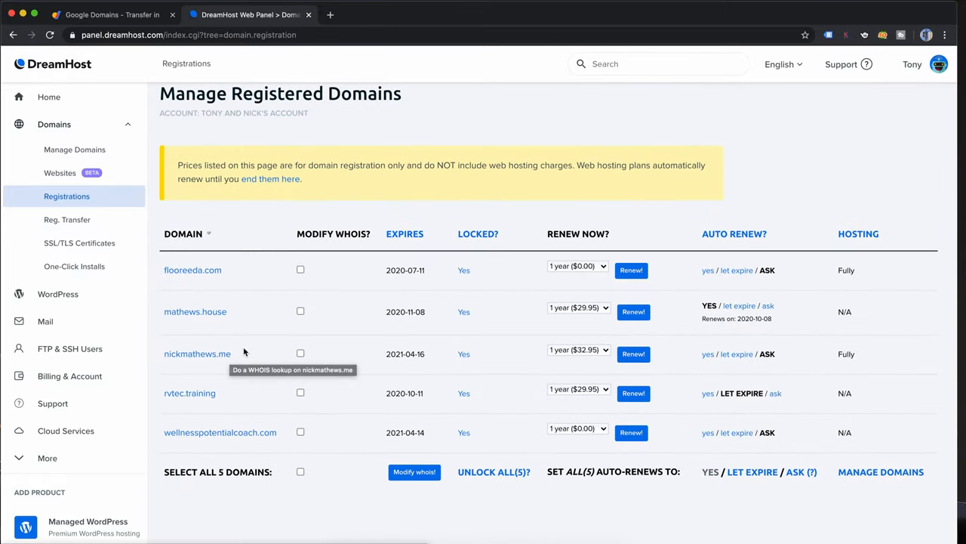
{"action": "mouse_move", "coordinate": [477, 275]}
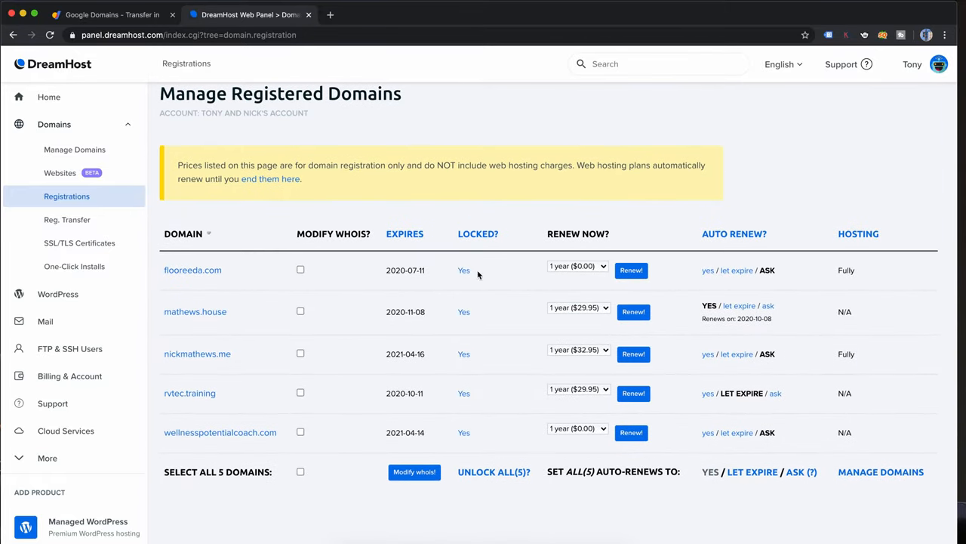
Step: Turn off the Locked? setting for flooreeda.com and confirm the unlock
{"action": "left_click", "coordinate": [463, 269]}
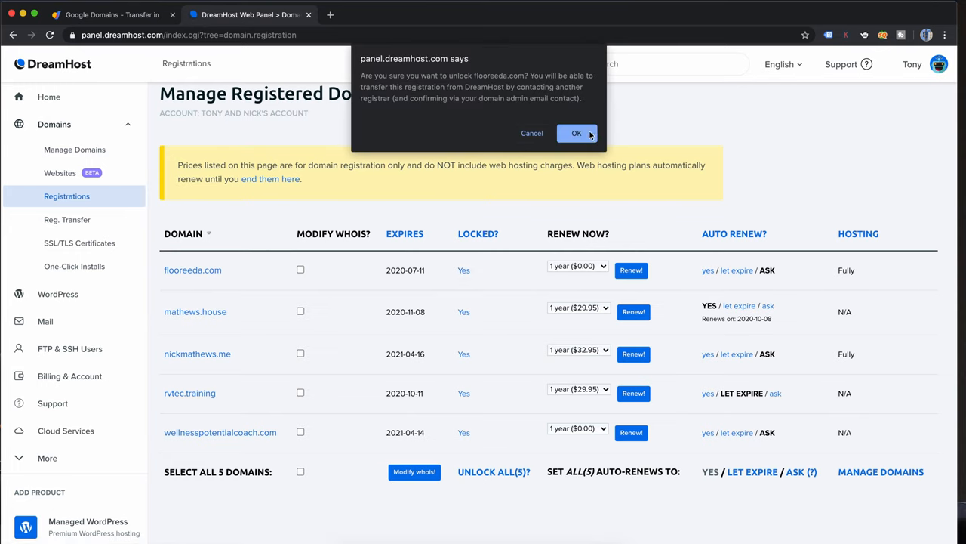
{"action": "left_click", "coordinate": [577, 133]}
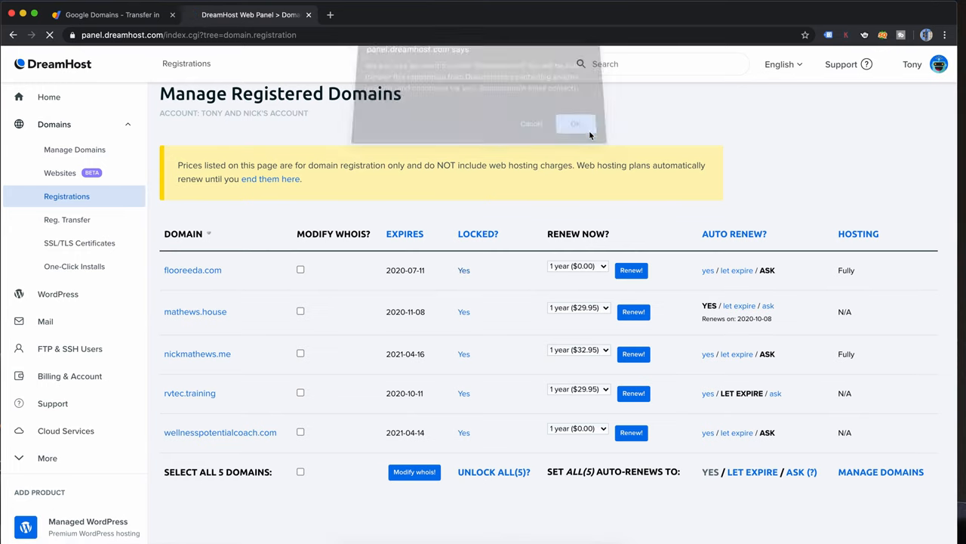
{"action": "left_click", "coordinate": [575, 124]}
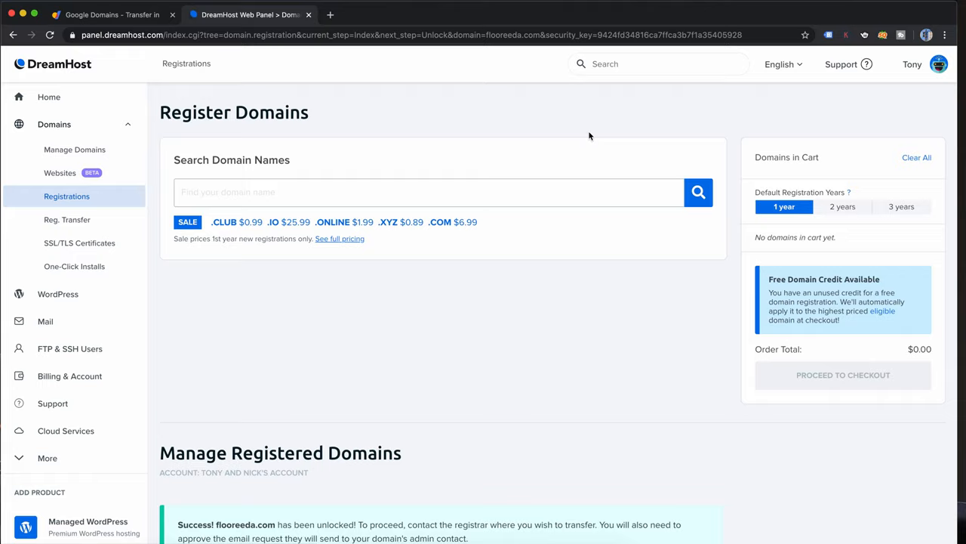
{"action": "scroll", "scroll_direction": "down", "scroll_amount": 3}
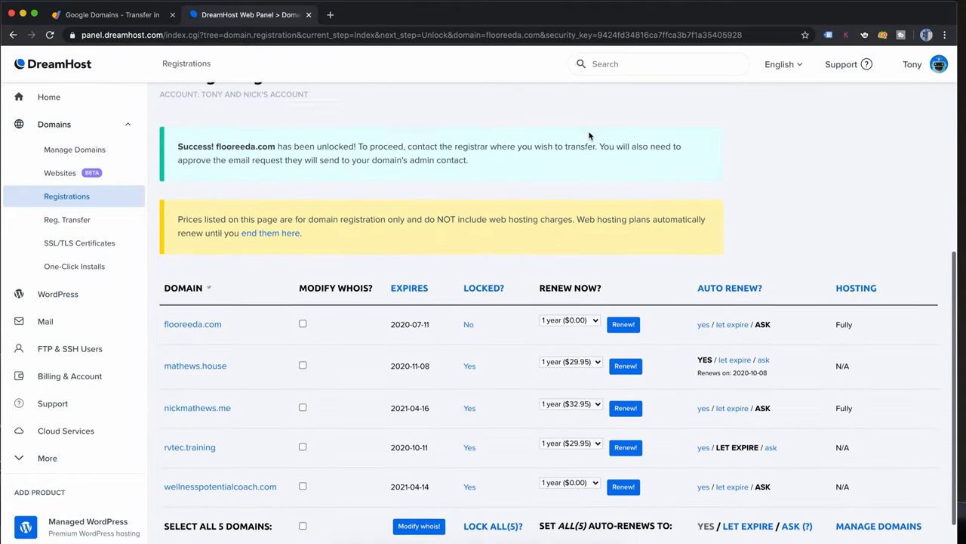
{"action": "left_click", "coordinate": [112, 15]}
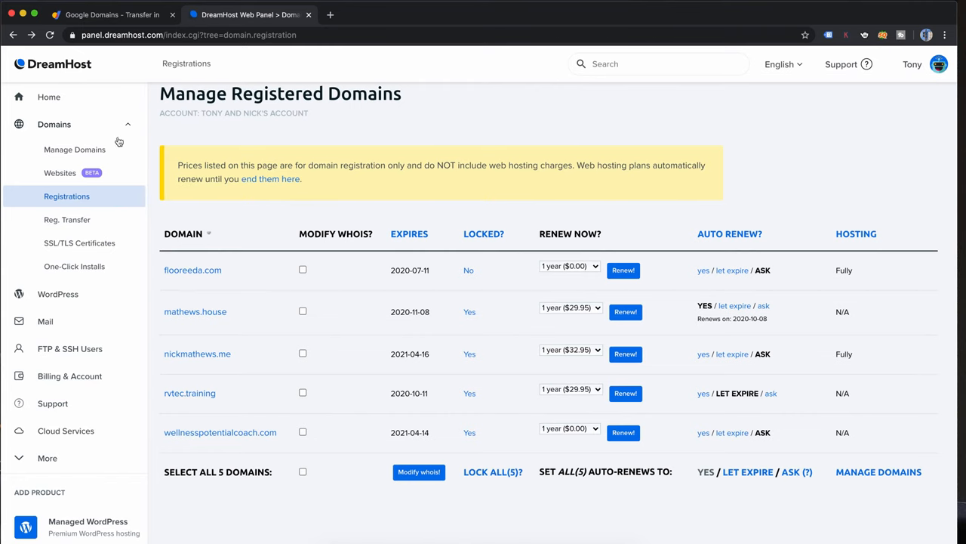
Step: Under Reg. Transfer > transfer away, reveal and select flooreeda.com's authorization code
{"action": "left_click", "coordinate": [66, 219]}
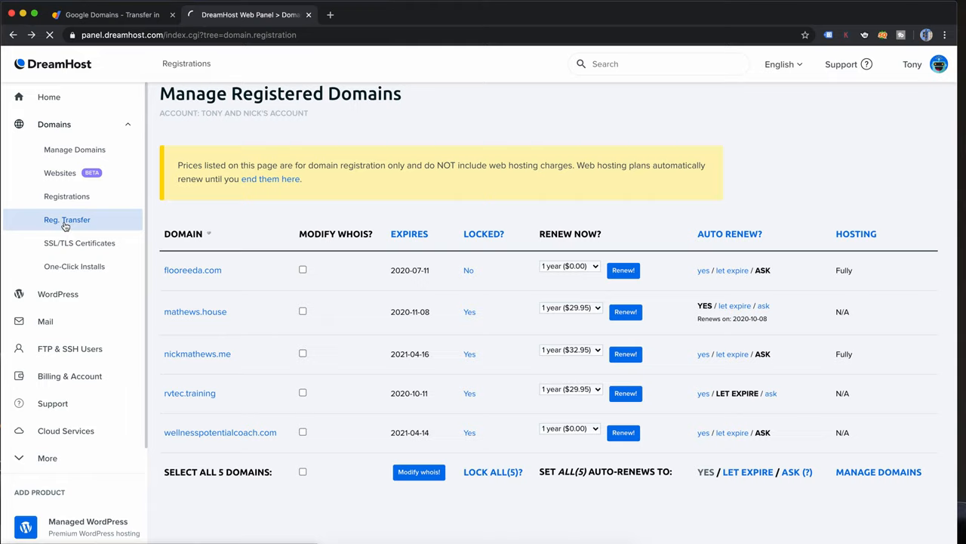
{"action": "left_click", "coordinate": [66, 219]}
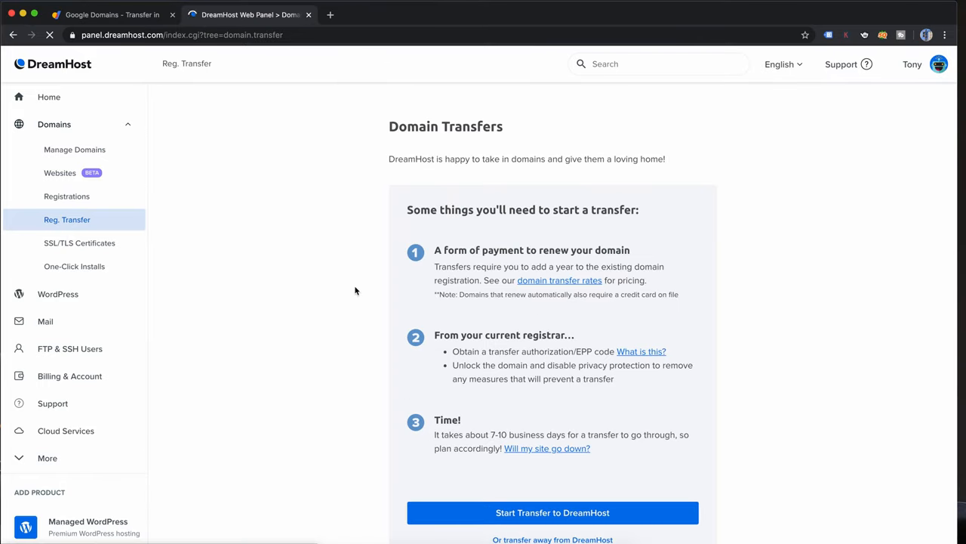
{"action": "scroll", "scroll_direction": "down", "scroll_amount": 3}
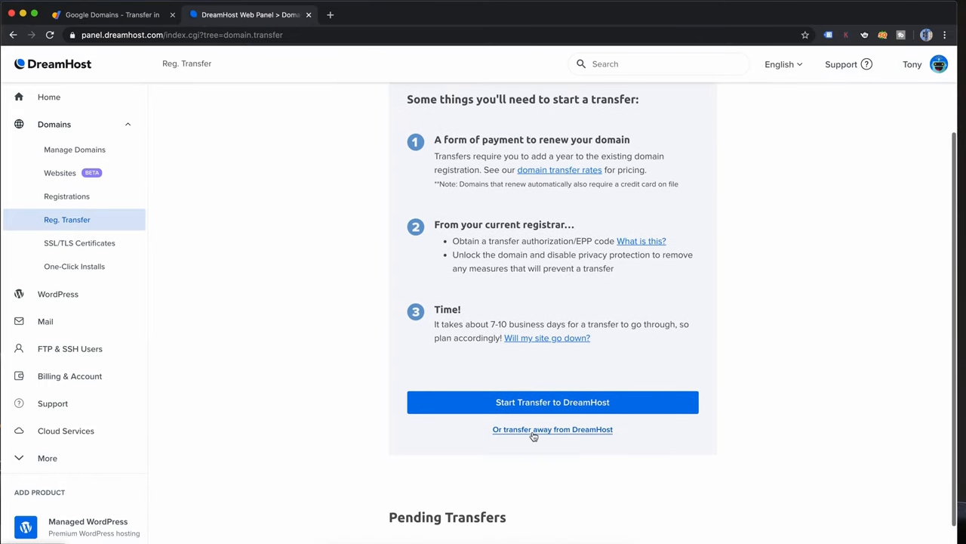
{"action": "left_click", "coordinate": [553, 429]}
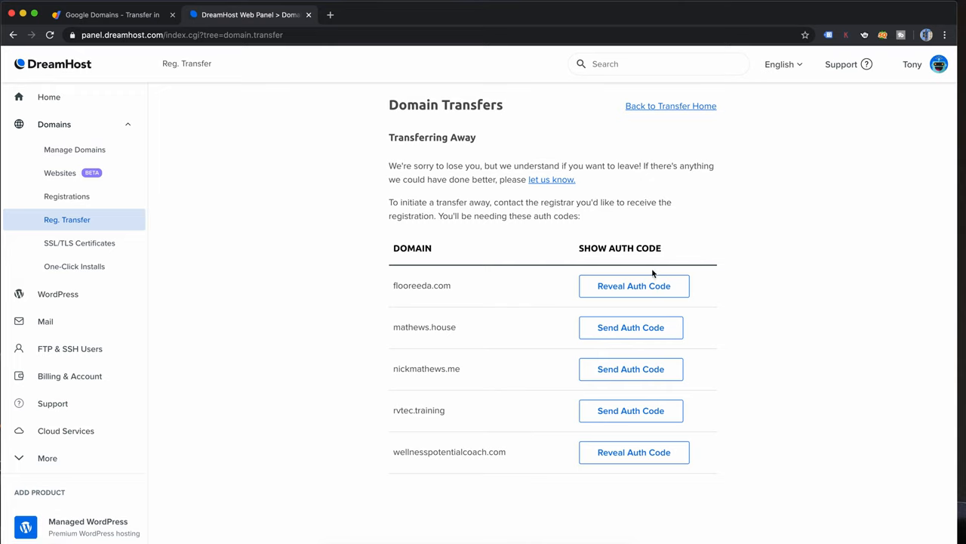
{"action": "left_click", "coordinate": [635, 286]}
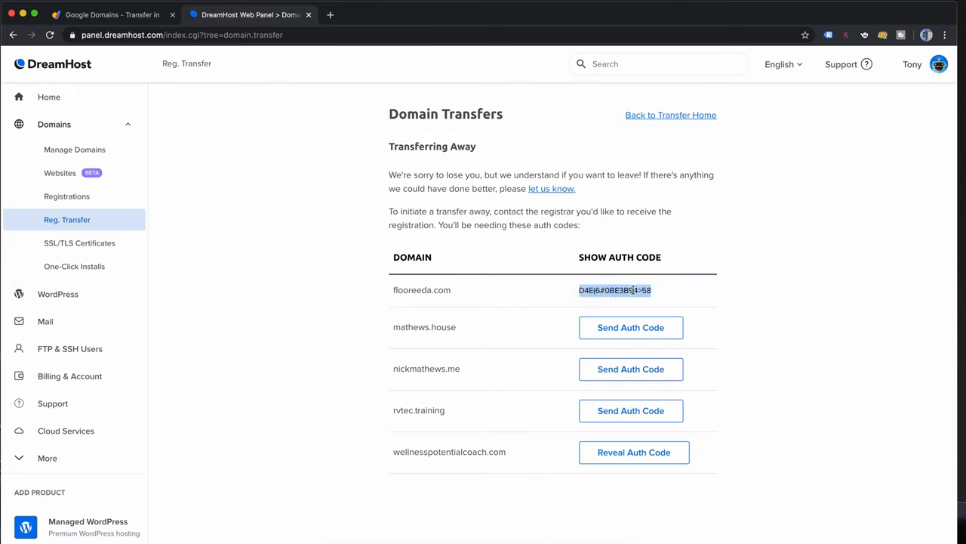
{"action": "left_click", "coordinate": [112, 15]}
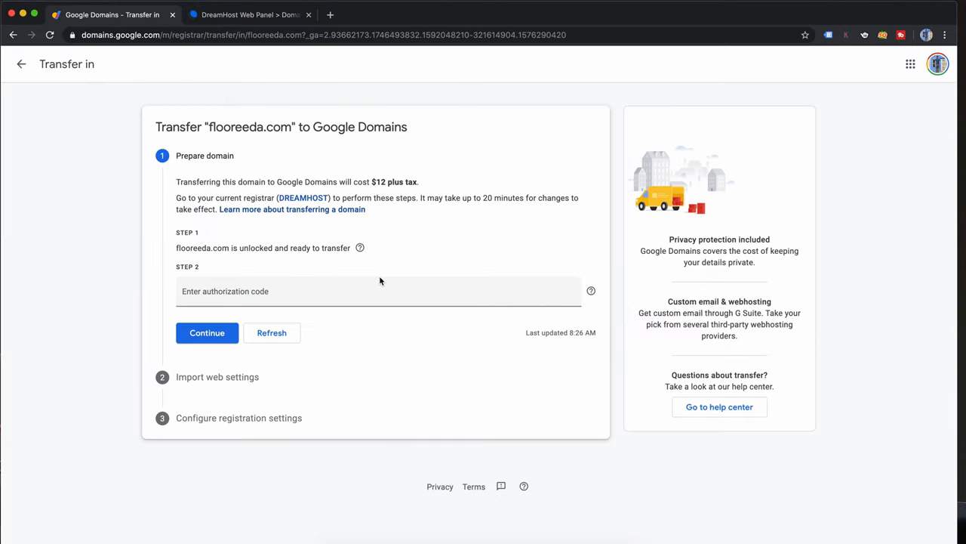
Step: Submit the auth code and keep 'Copy and let Google manage my DNS settings'
{"action": "left_click", "coordinate": [207, 332]}
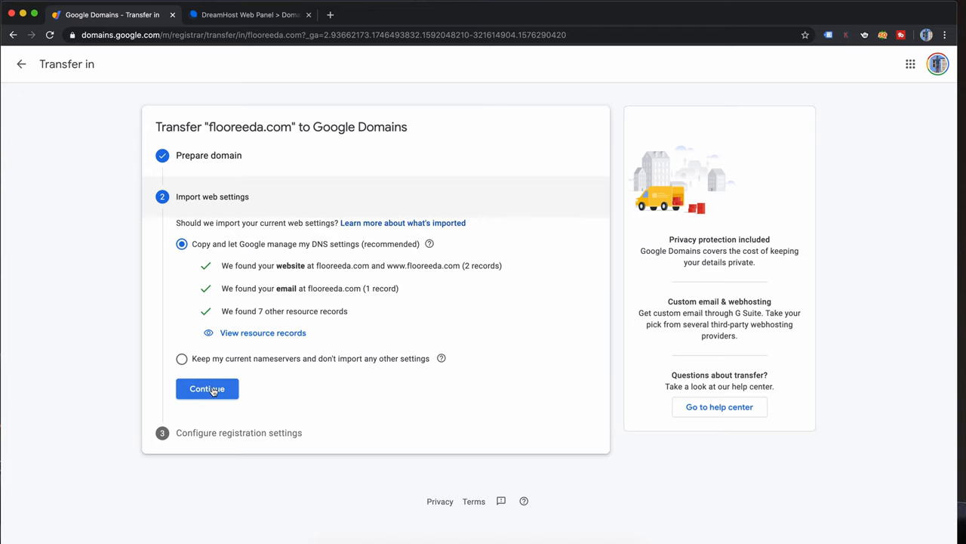
{"action": "left_click", "coordinate": [207, 388]}
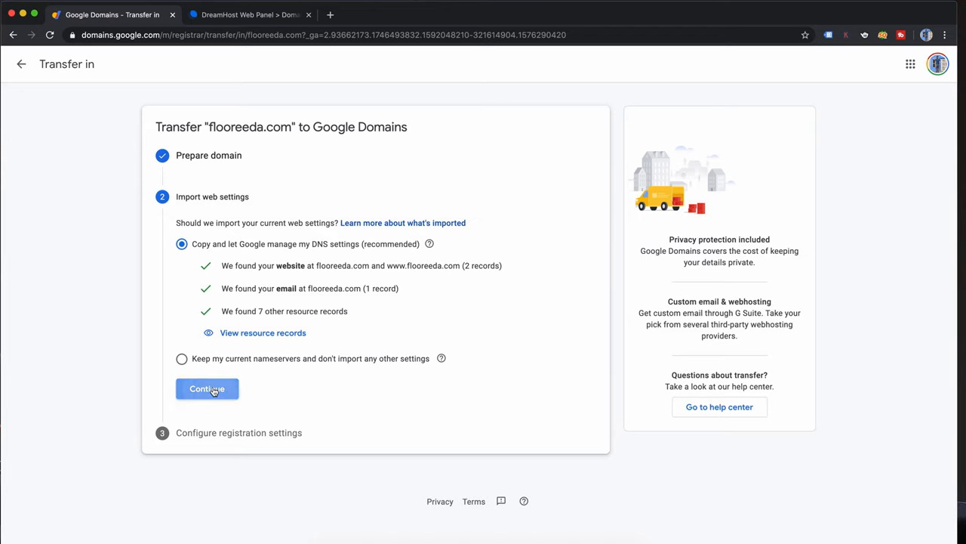
{"action": "left_click", "coordinate": [207, 388]}
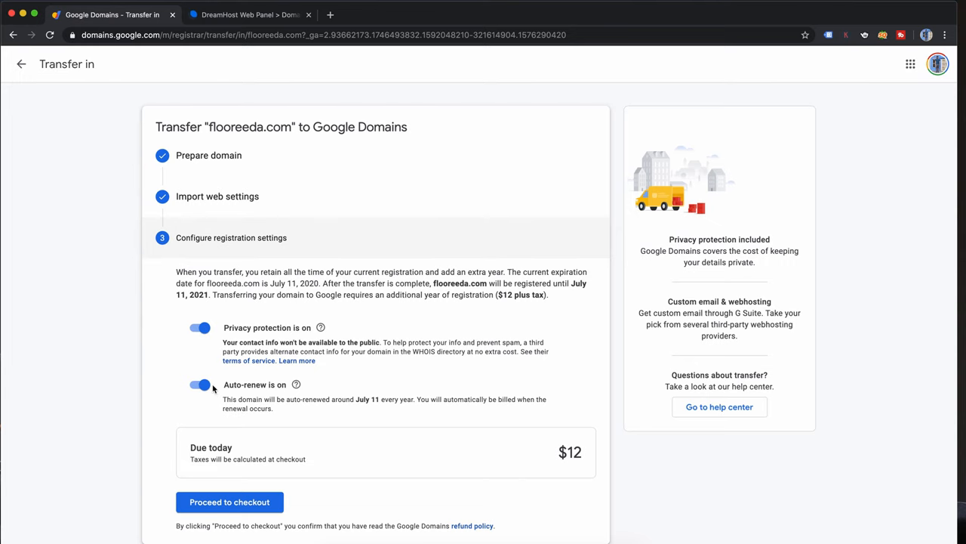
Step: Leave privacy protection and auto-renew on and proceed to the $12 checkout
{"action": "scroll", "scroll_direction": "down", "scroll_amount": 3}
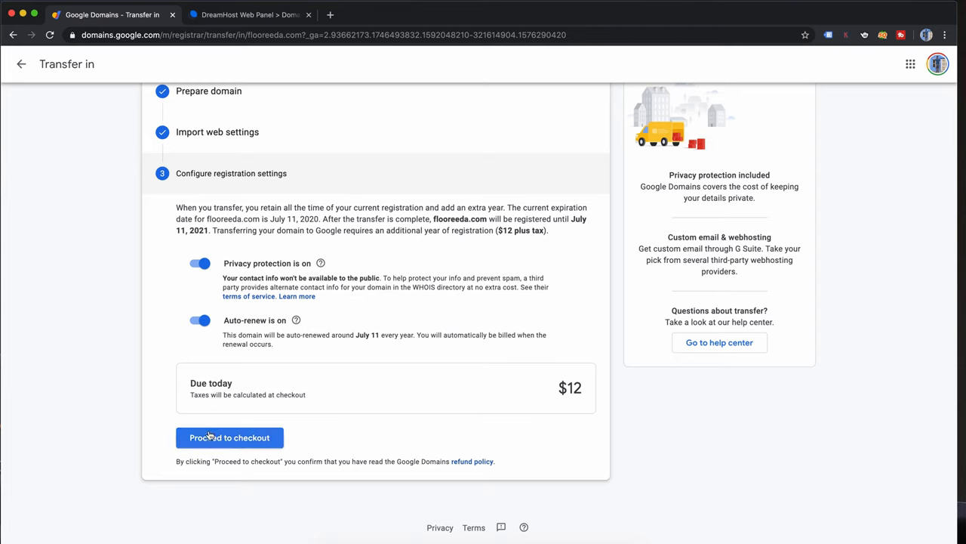
{"action": "left_click", "coordinate": [230, 438]}
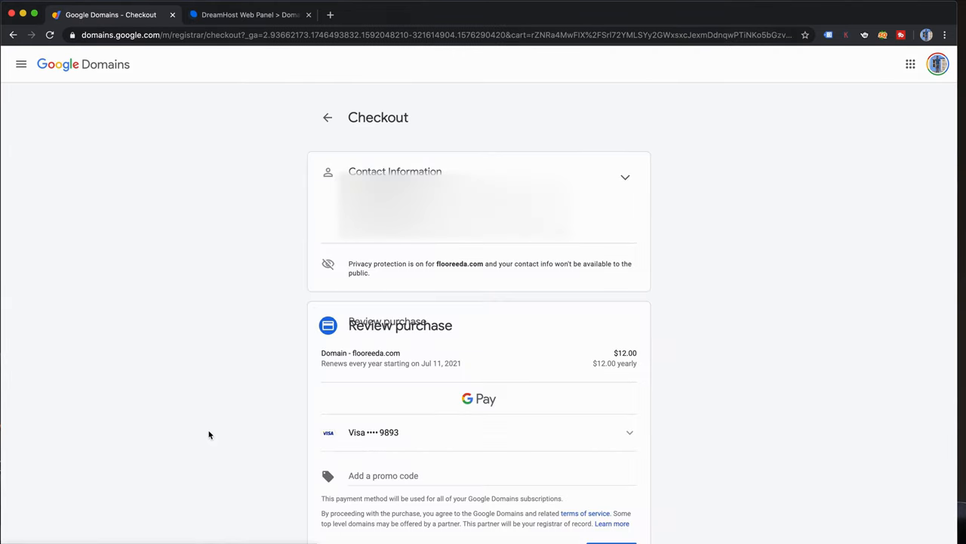
Step: Buy the $12.00 transfer with the saved Visa and dismiss the registrar-release note
{"action": "scroll", "scroll_direction": "down", "scroll_amount": 3}
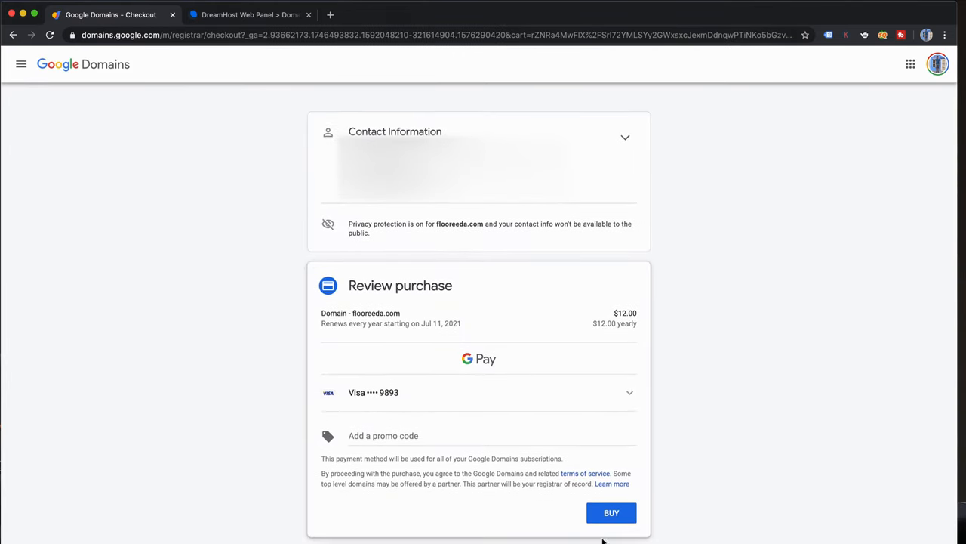
{"action": "left_click", "coordinate": [610, 513]}
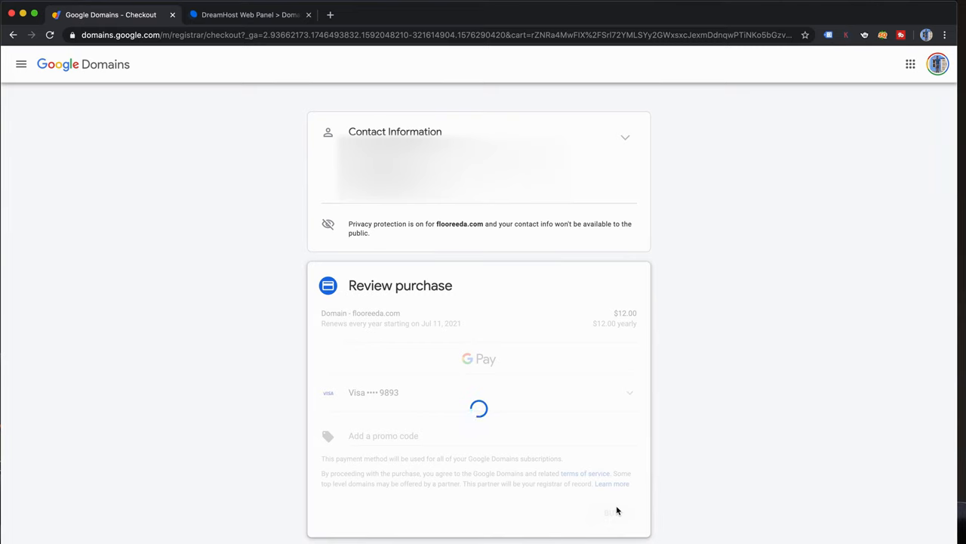
{"action": "left_click", "coordinate": [611, 512]}
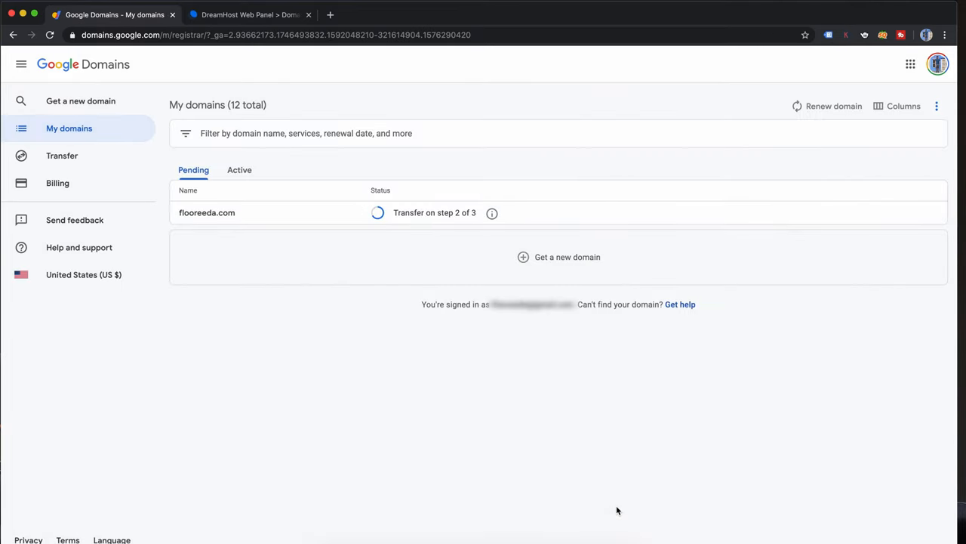
{"action": "mouse_move", "coordinate": [492, 211]}
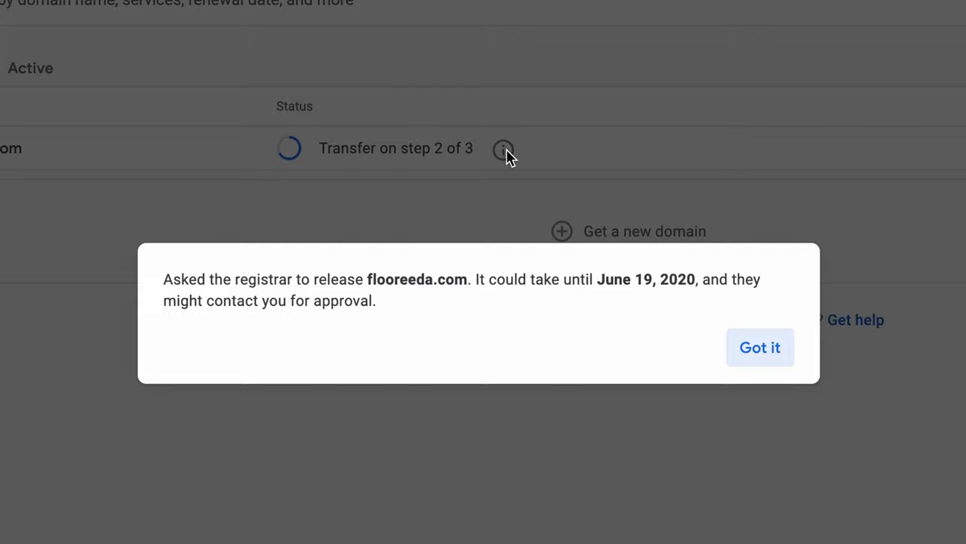
{"action": "left_click", "coordinate": [759, 347]}
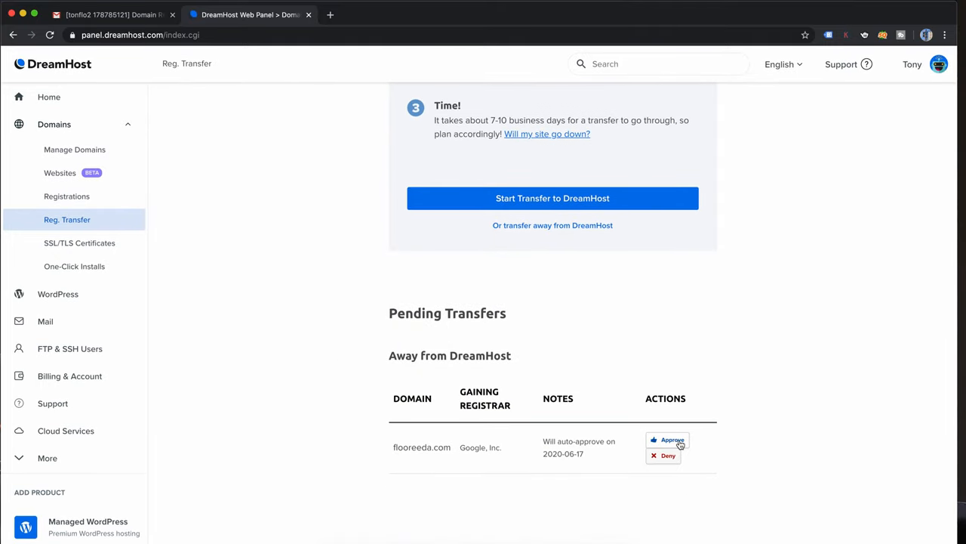
Step: Approve flooreeda.com's pending transfer away from DreamHost and confirm with OK
{"action": "left_click", "coordinate": [667, 441]}
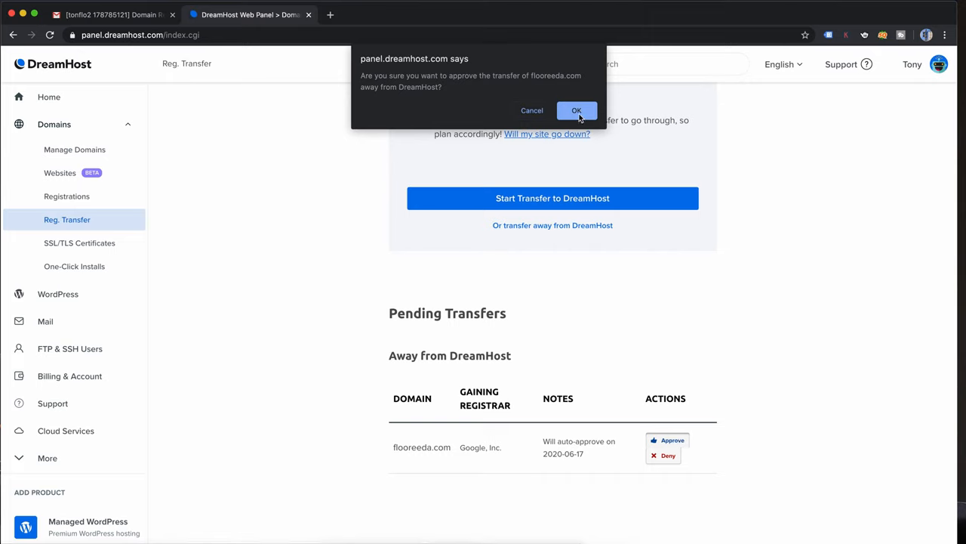
{"action": "left_click", "coordinate": [577, 111]}
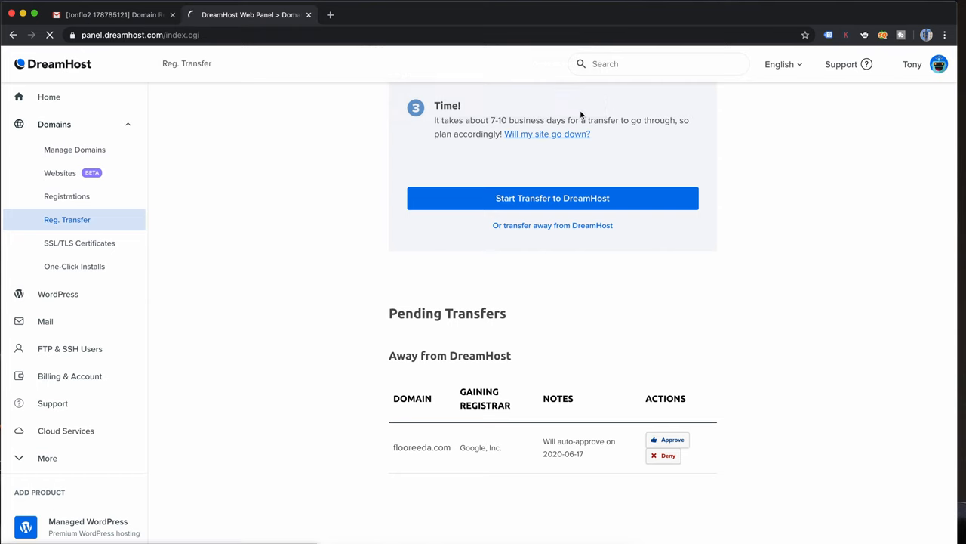
{"action": "left_click", "coordinate": [668, 437]}
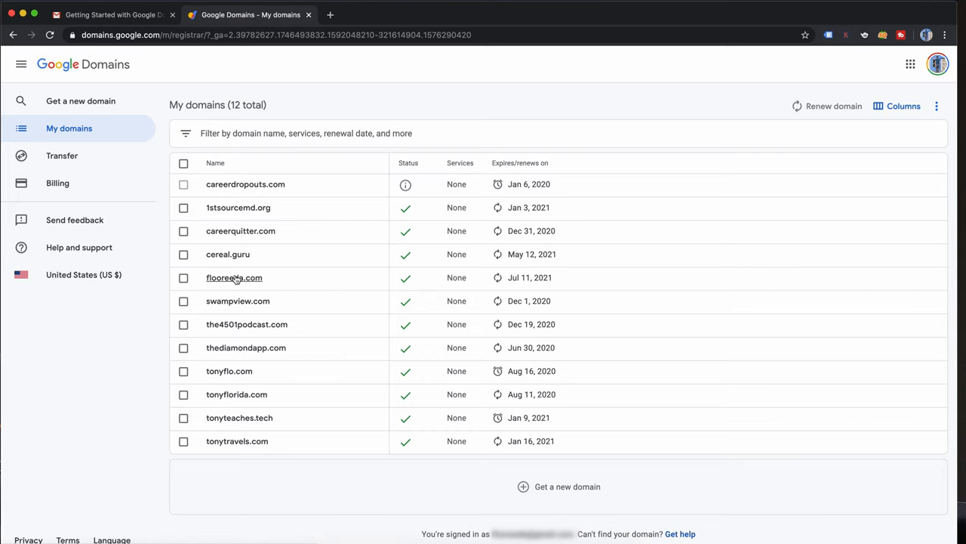
Step: Open flooreeda.com's Domain overview from the My domains list
{"action": "left_click", "coordinate": [234, 278]}
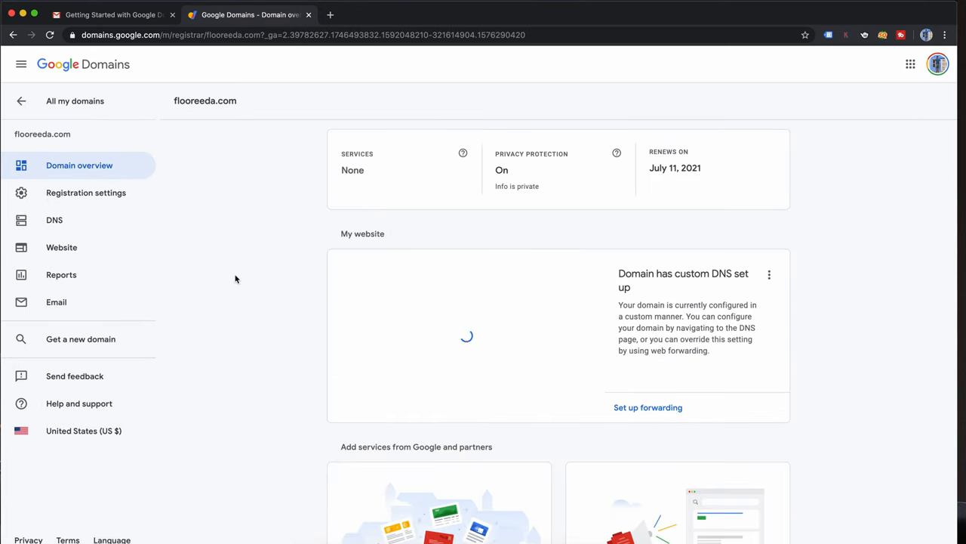